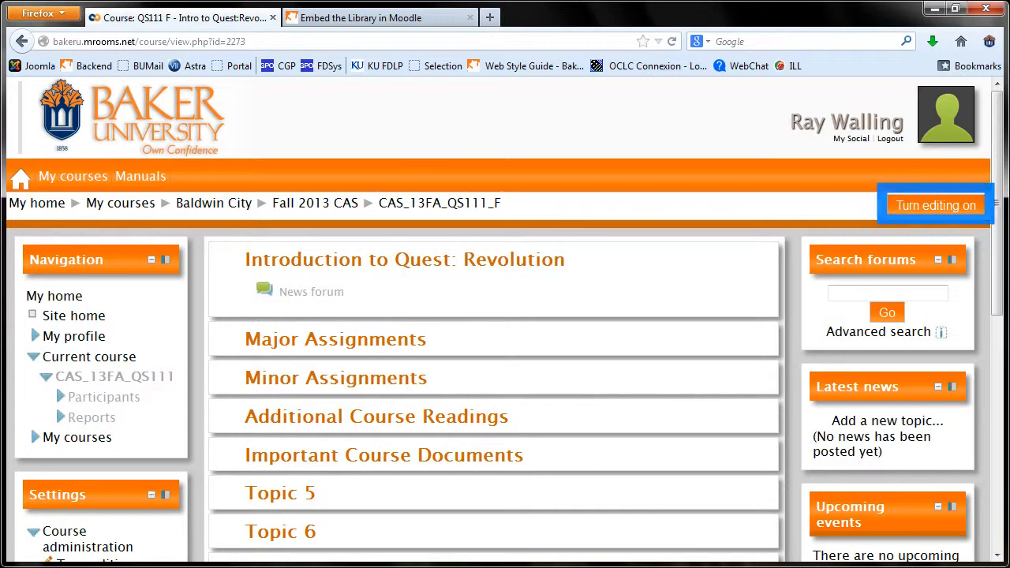
- Turn course editing on and add a new HTML block to the course page
click(934, 205)
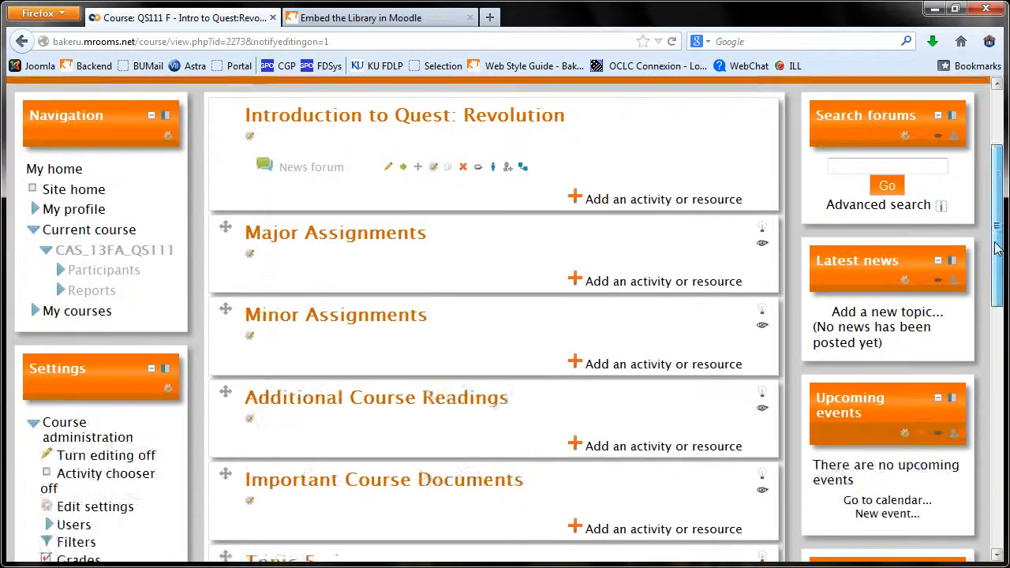
scroll(down, 3)
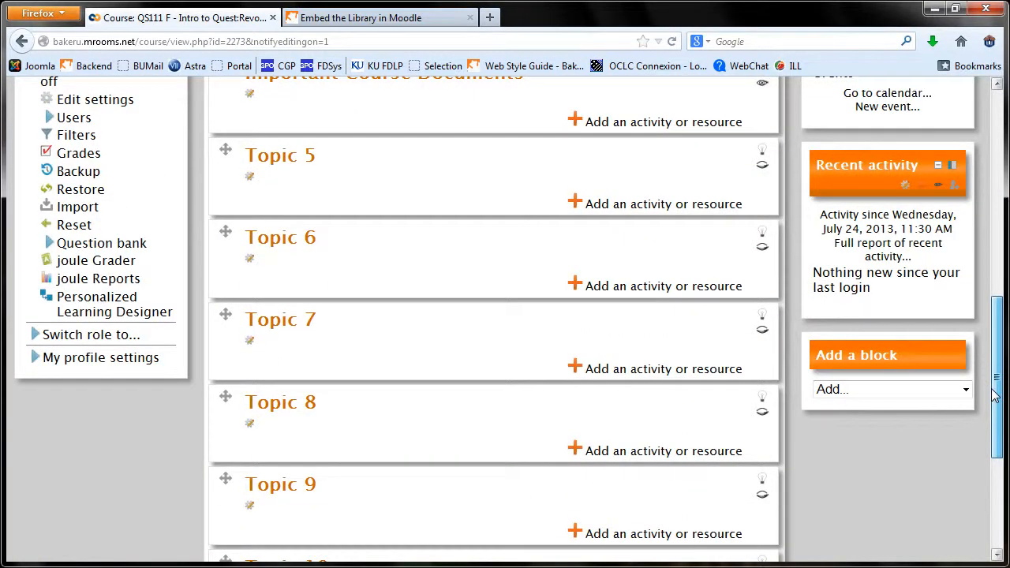
click(890, 388)
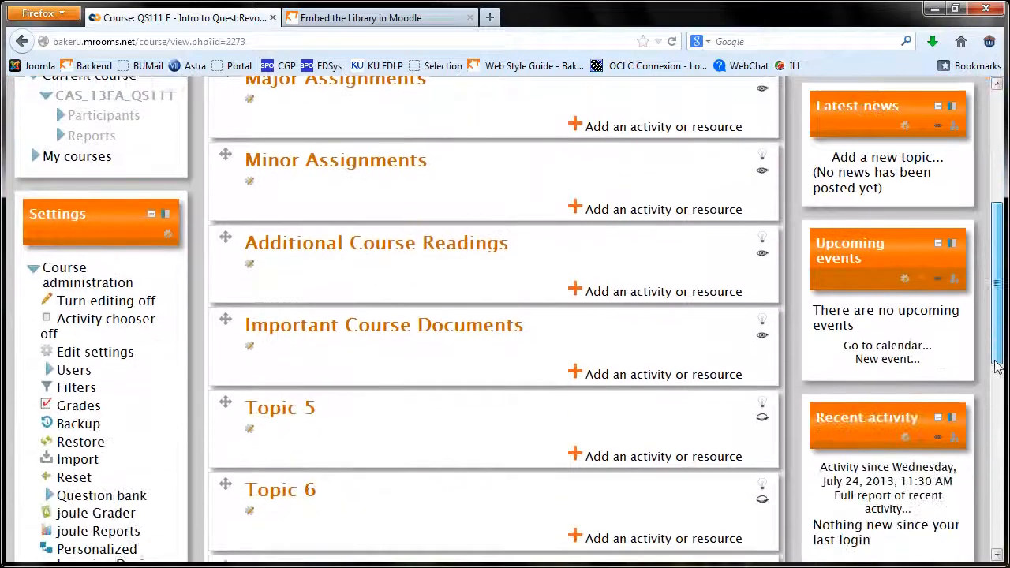
scroll(down, 3)
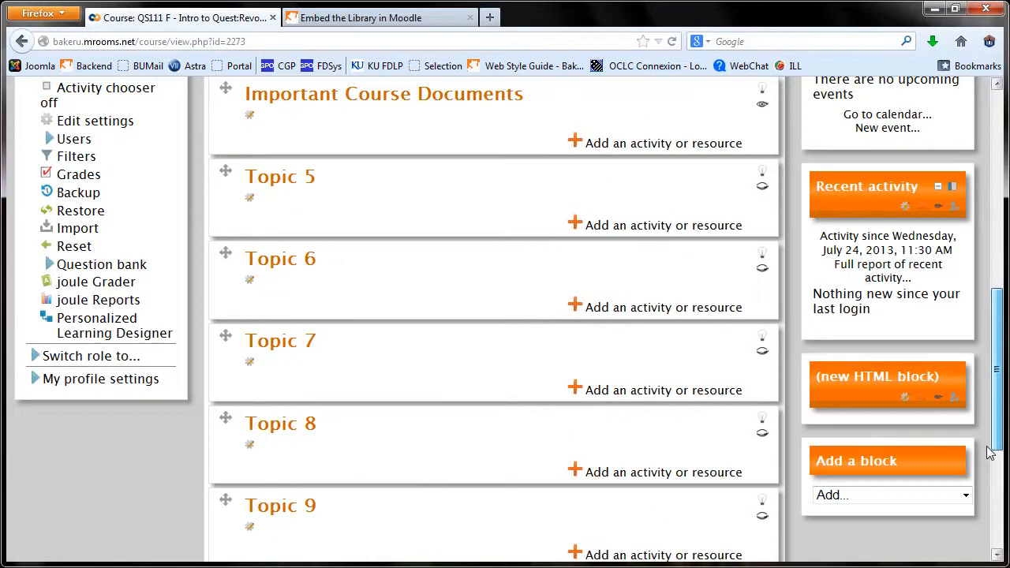
mouse_move(904, 402)
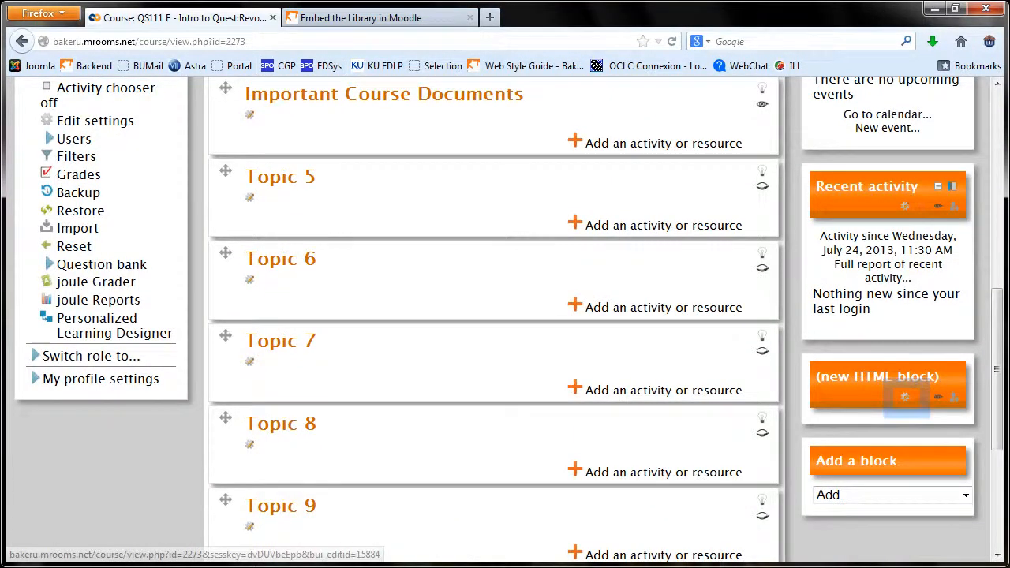
- Title the block 'Search Academic Search Premier' and consult the library guide's EBSCOhost embed code
click(904, 398)
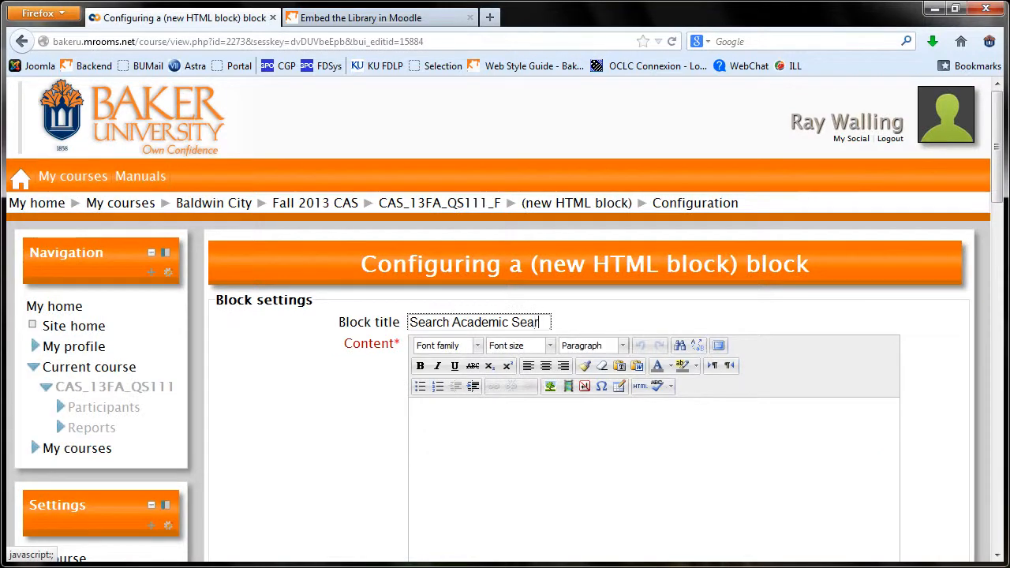
click(392, 18)
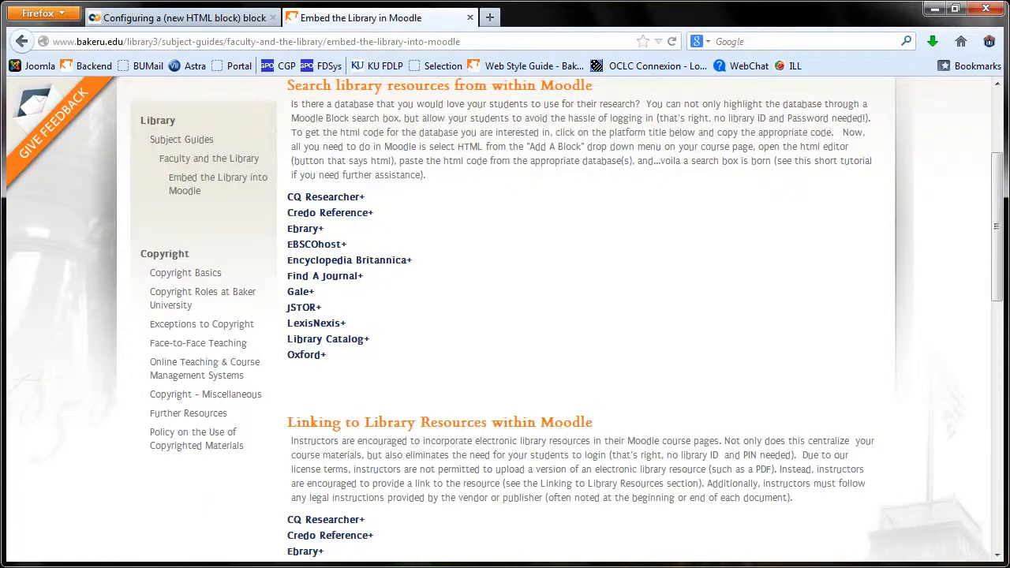
click(315, 243)
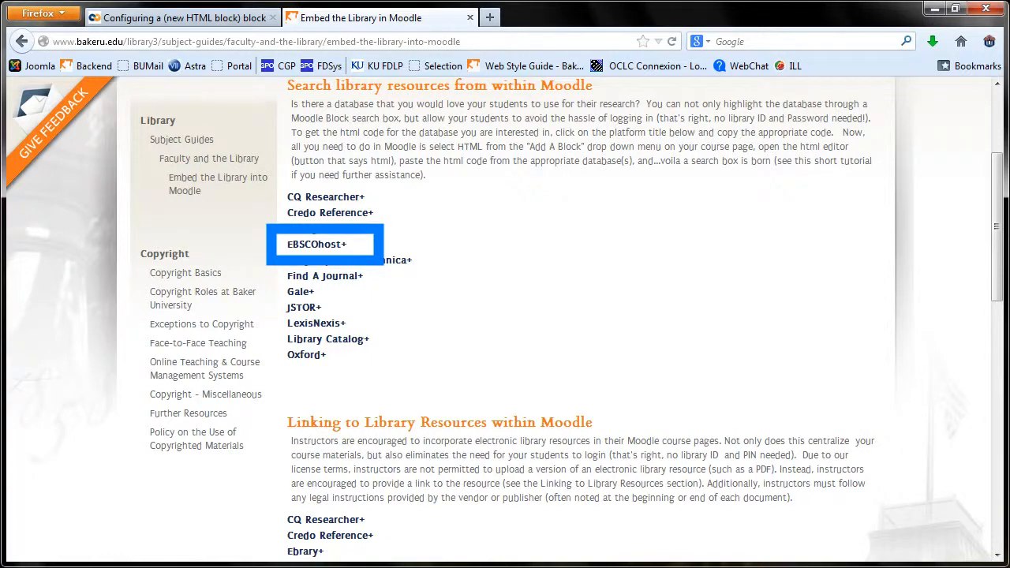
click(315, 242)
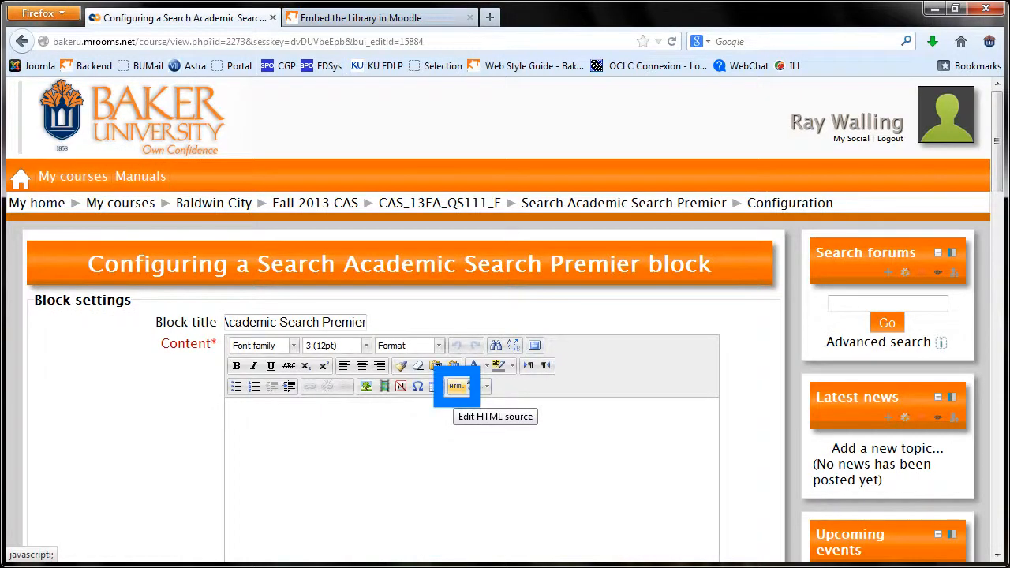
- Paste the EBSCOhost search code as the block's raw HTML content and save the block settings
click(456, 385)
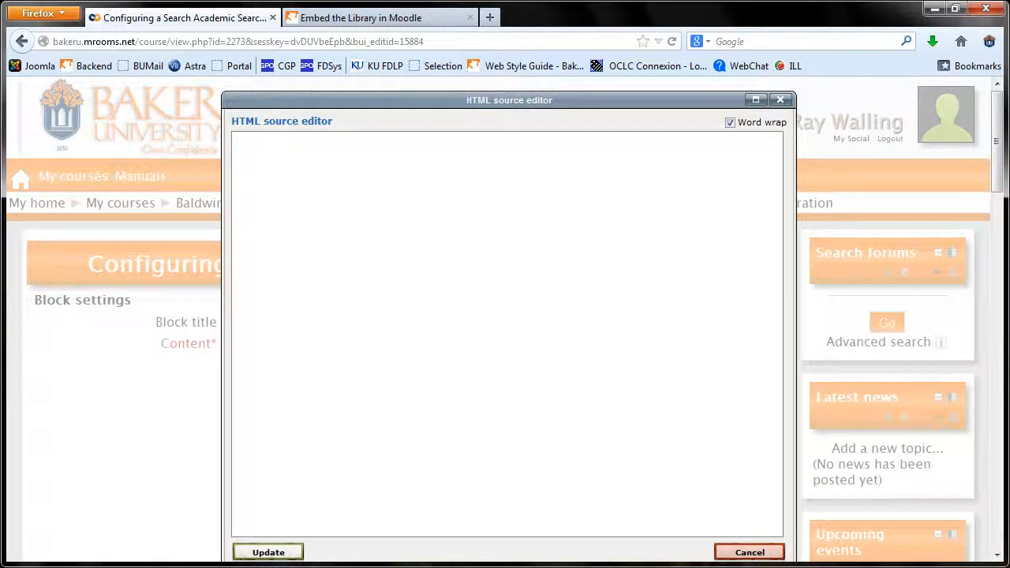
click(268, 552)
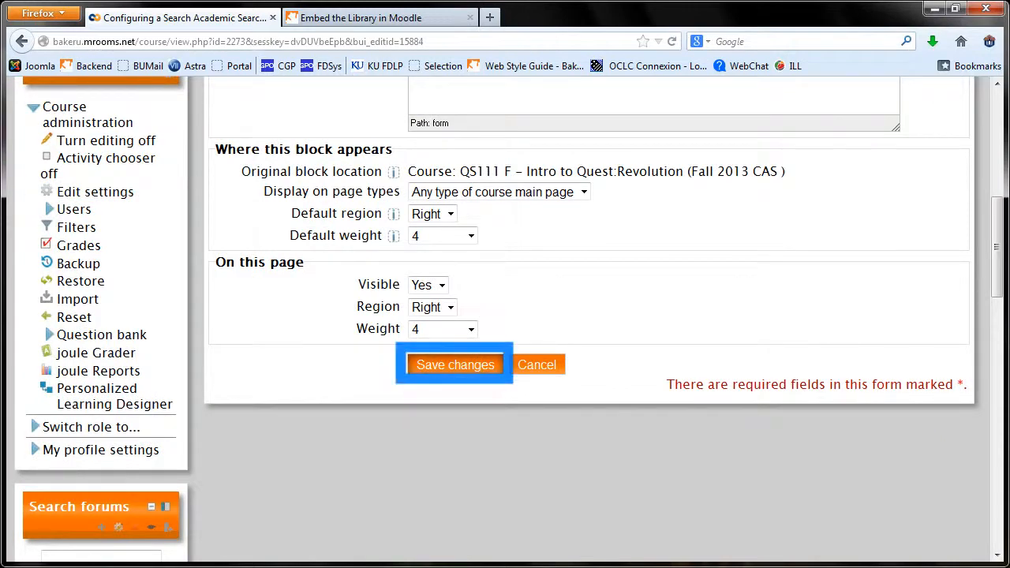
click(455, 364)
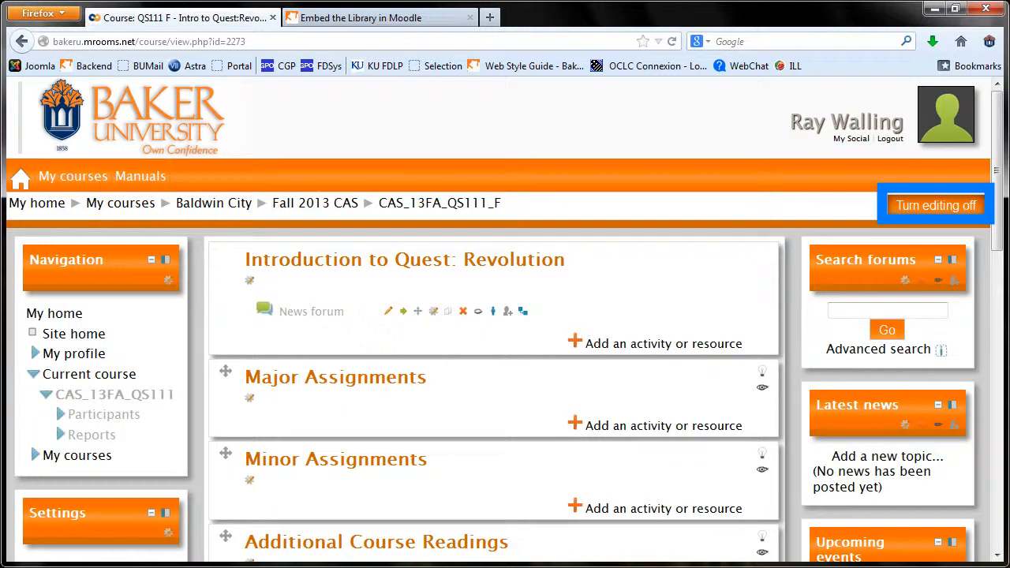
- Search 'siberia' from the new block and view the EBSCOhost results list
scroll(down, 3)
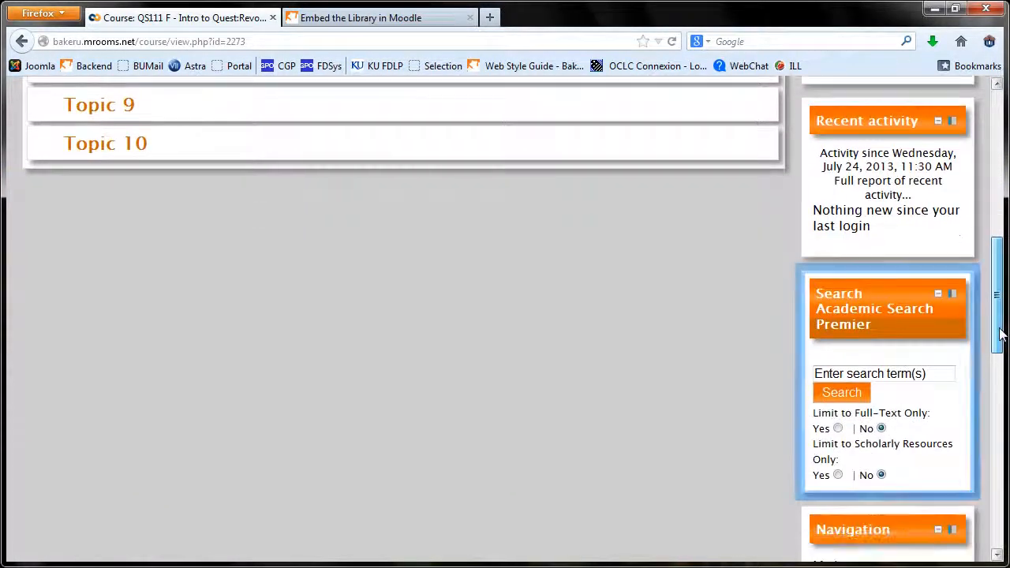
text(sib)
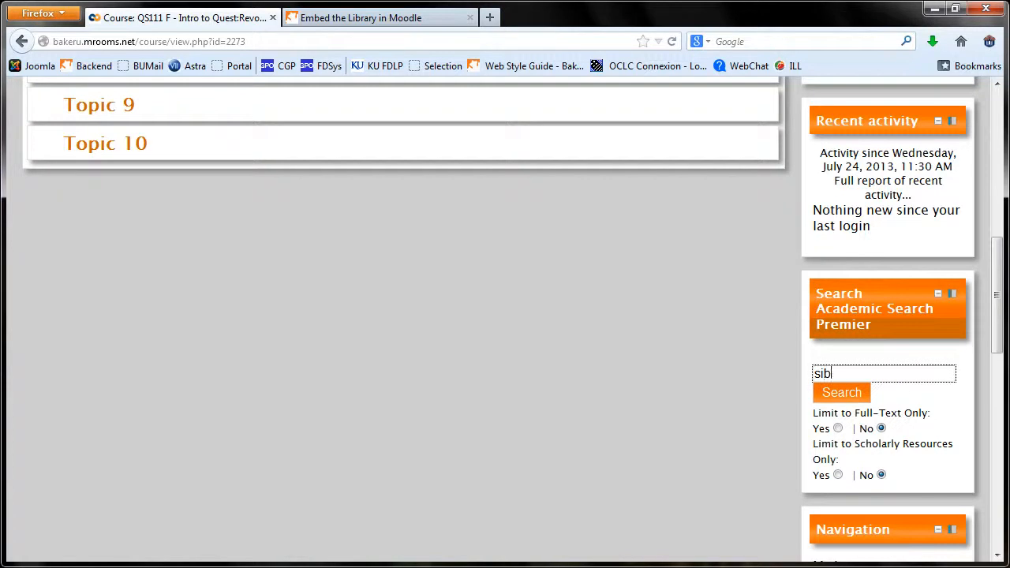
click(839, 391)
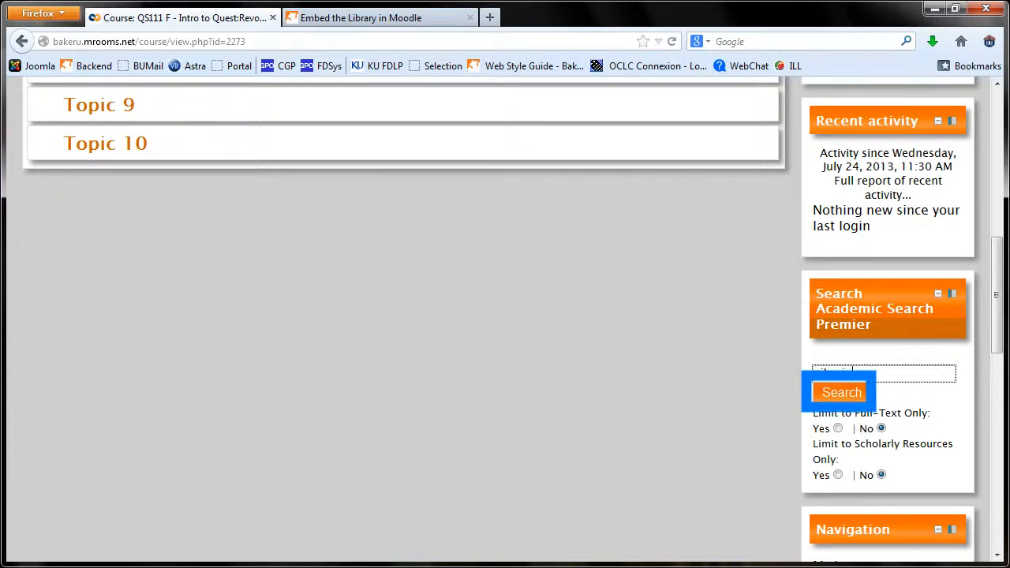
click(839, 392)
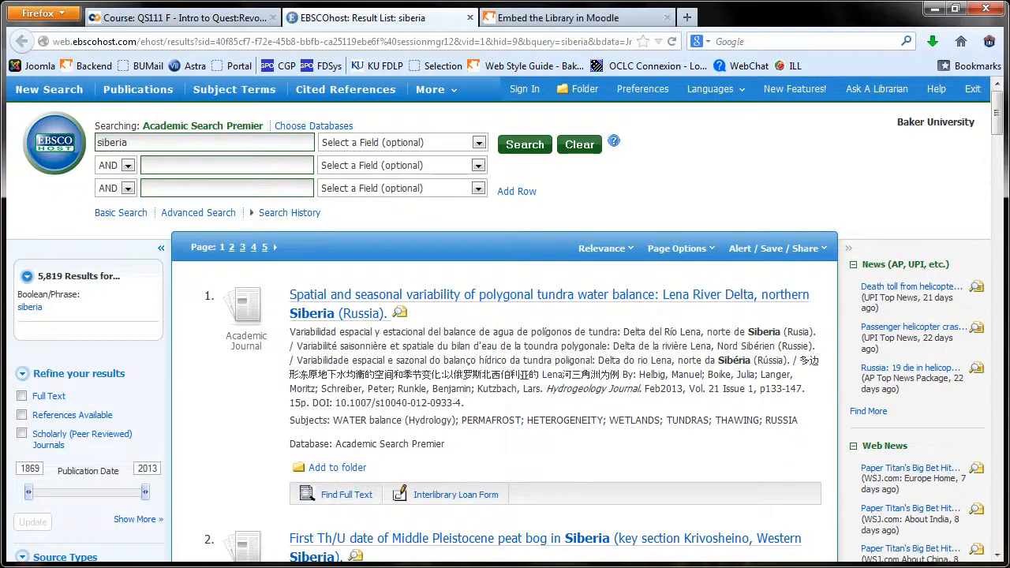